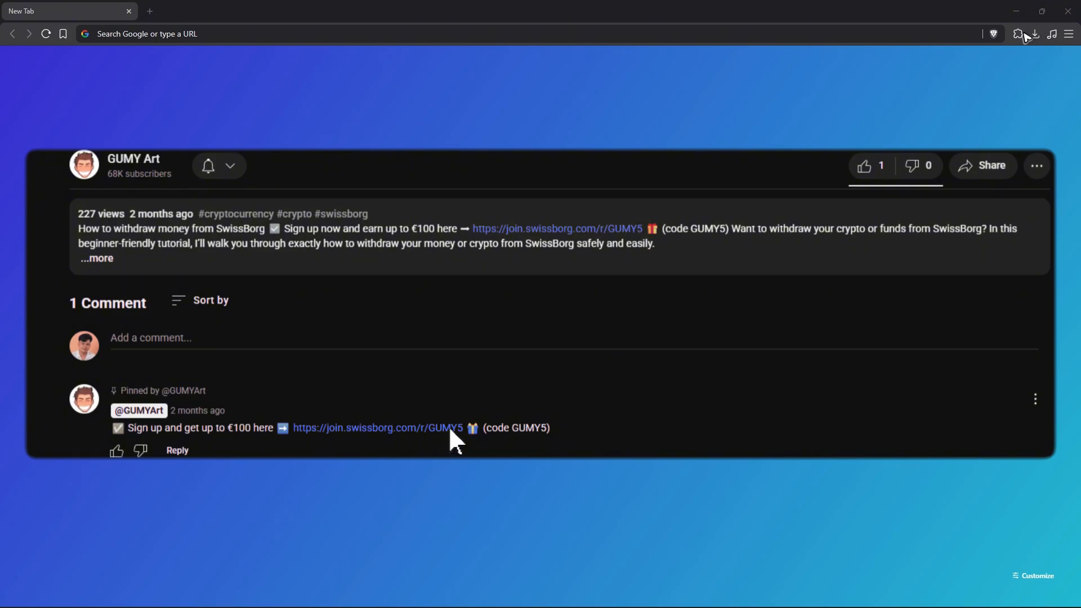
Search Google for 'phantom wallet' and land on the official phantom.com homepage.
{"action": "left_click", "coordinate": [1018, 34]}
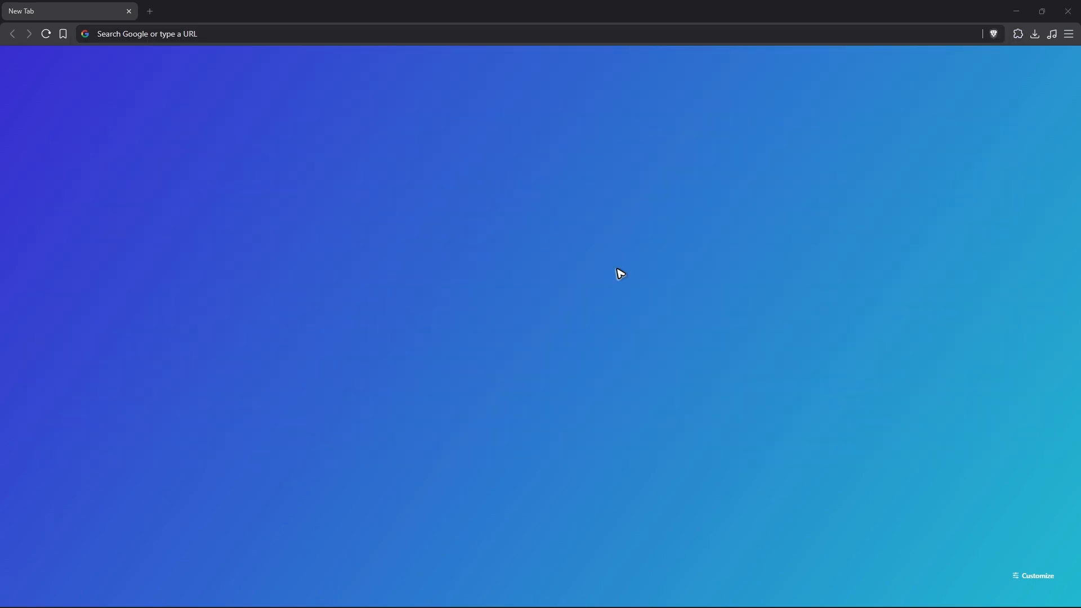
{"action": "left_click", "coordinate": [1017, 34]}
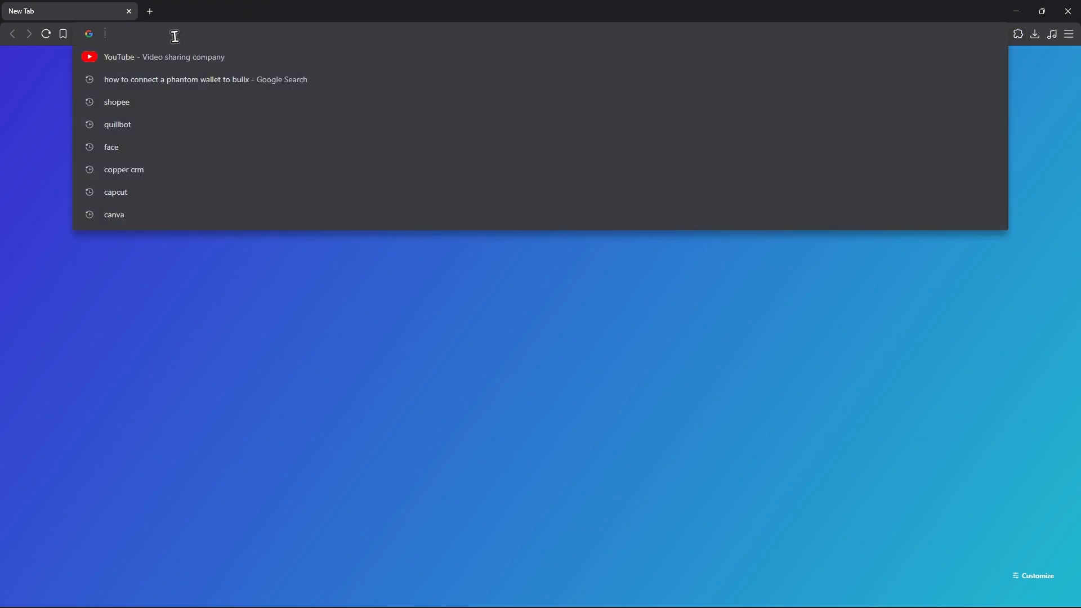
{"action": "type", "text": "phantom"}
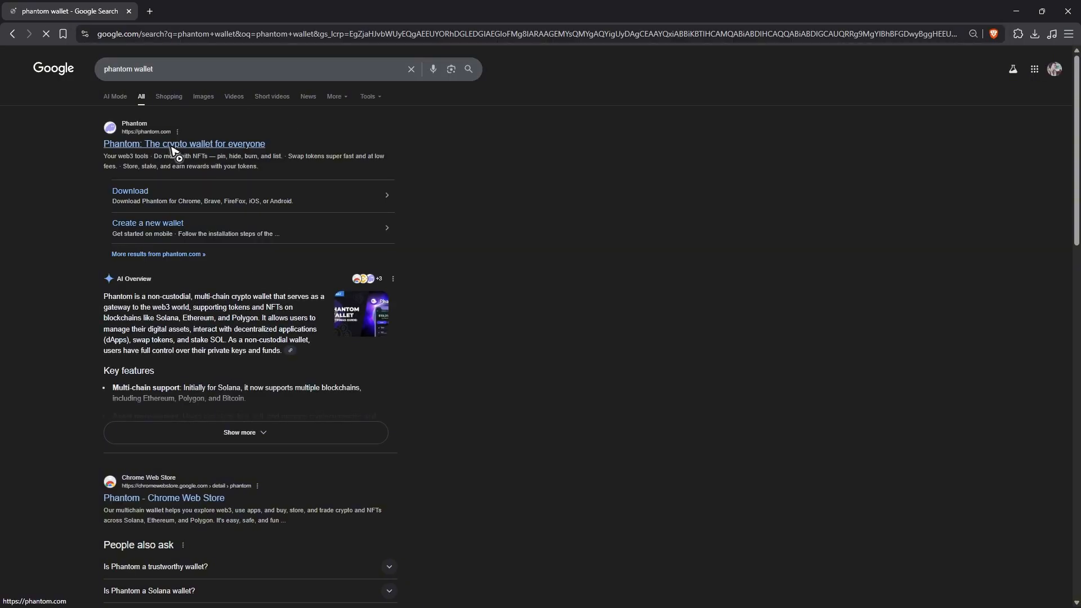
{"action": "left_click", "coordinate": [184, 144]}
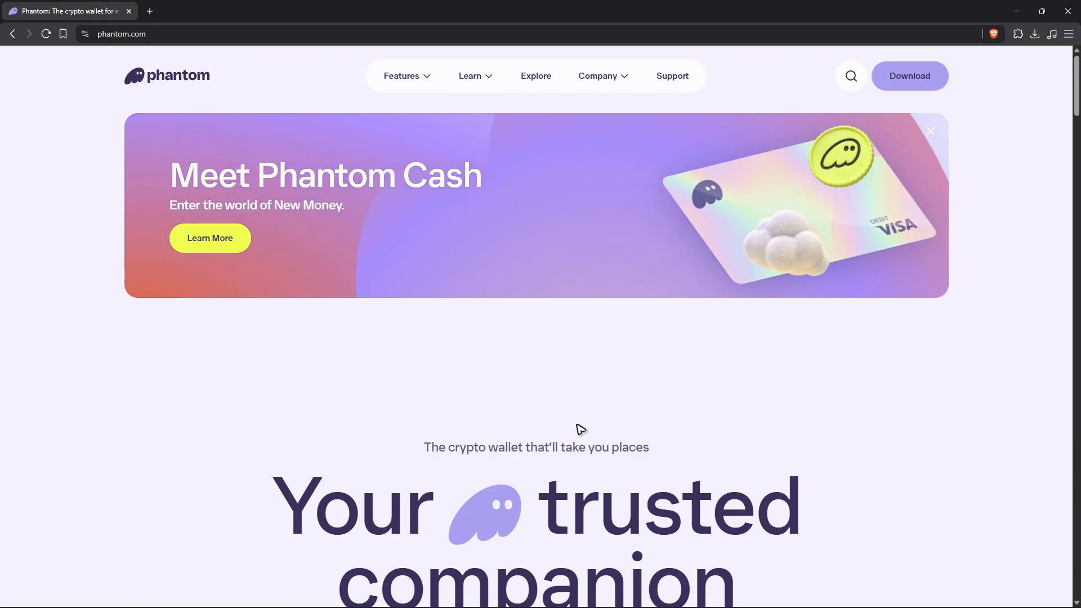
{"action": "mouse_move", "coordinate": [502, 392]}
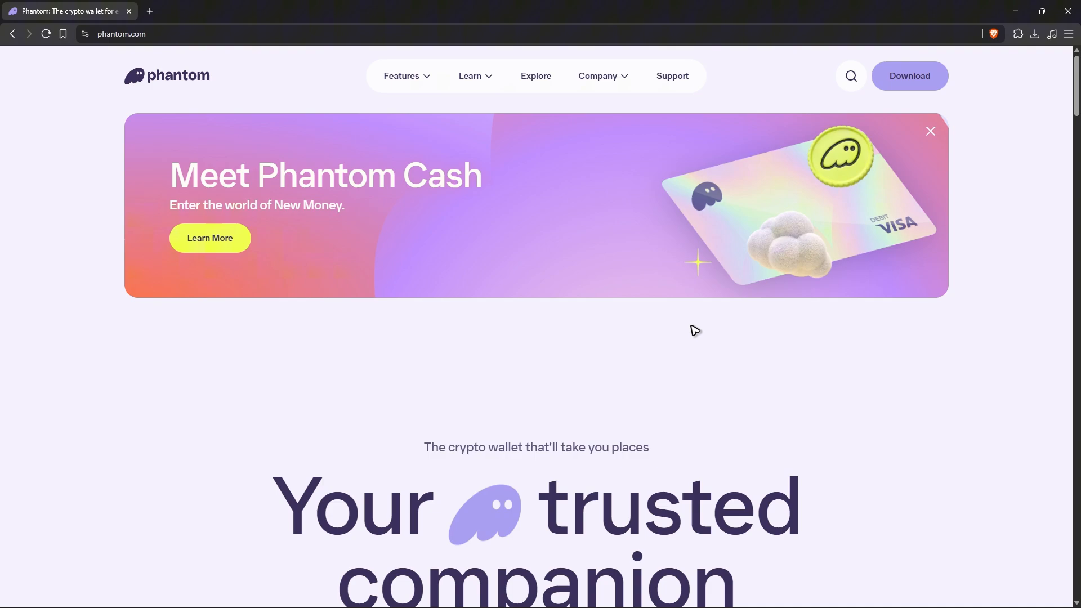
Reach the Chrome Web Store from the Brave menu and search it for 'phantom'.
{"action": "left_click", "coordinate": [1071, 34]}
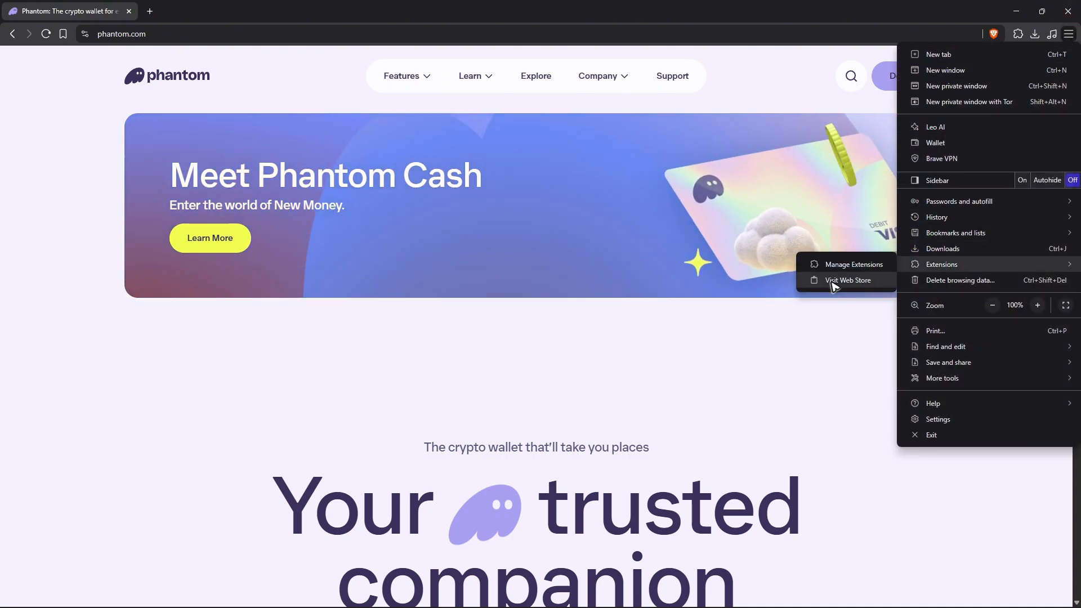
{"action": "left_click", "coordinate": [848, 280]}
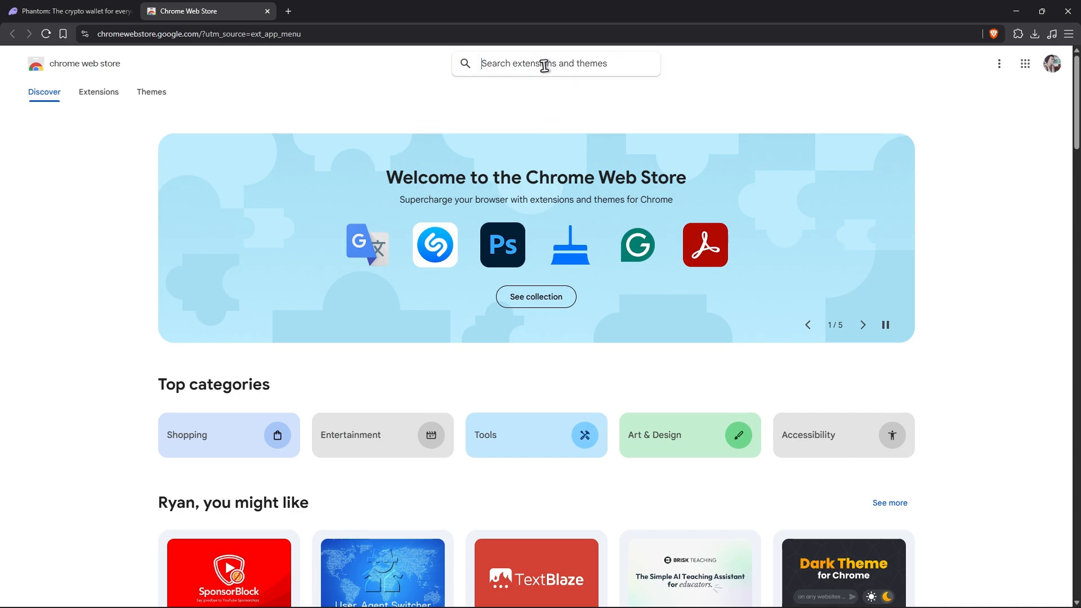
{"action": "type", "text": "phantom"}
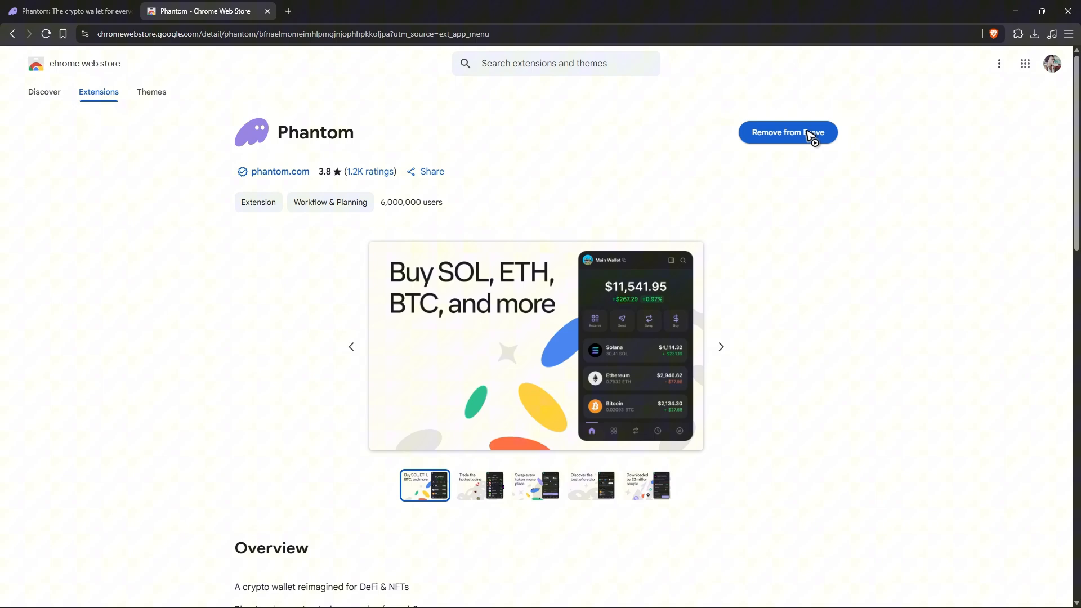
{"action": "mouse_move", "coordinate": [796, 145]}
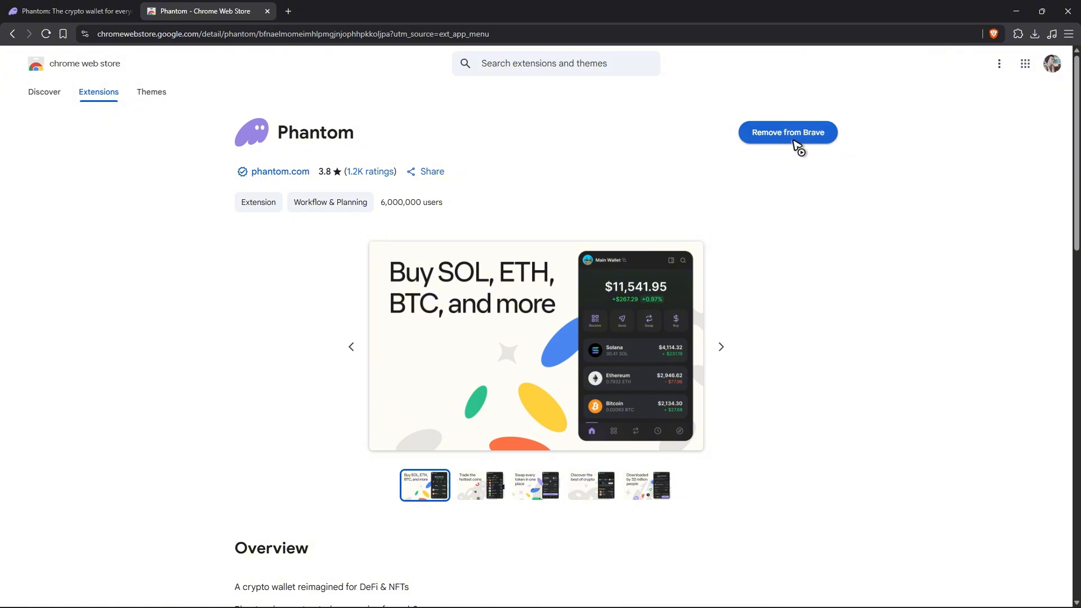
{"action": "mouse_move", "coordinate": [843, 176]}
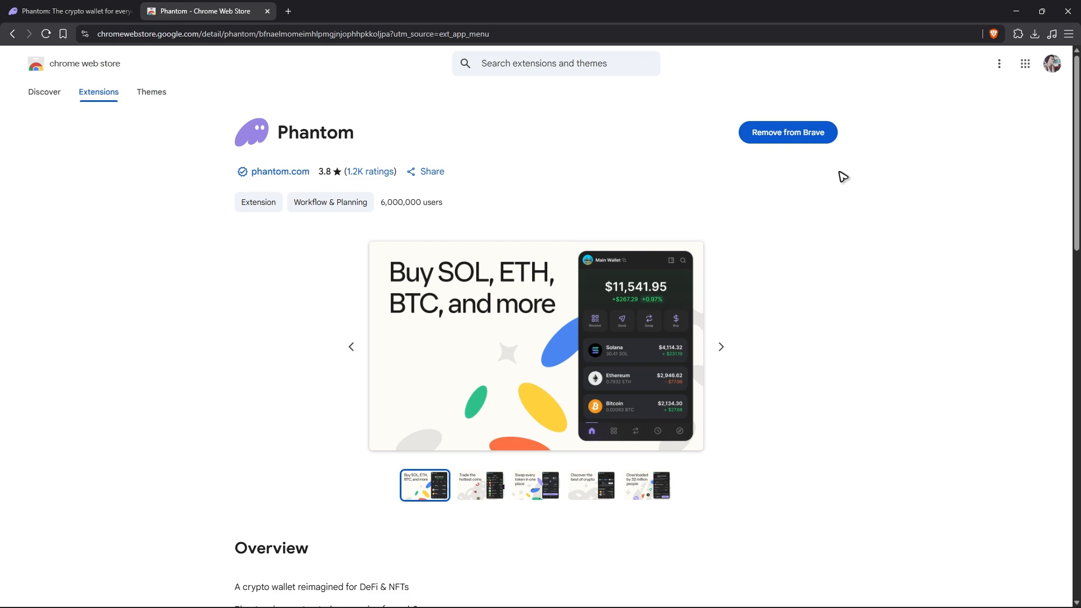
Bring up the Phantom wallet popup from the toolbar icon.
{"action": "left_click", "coordinate": [1017, 34]}
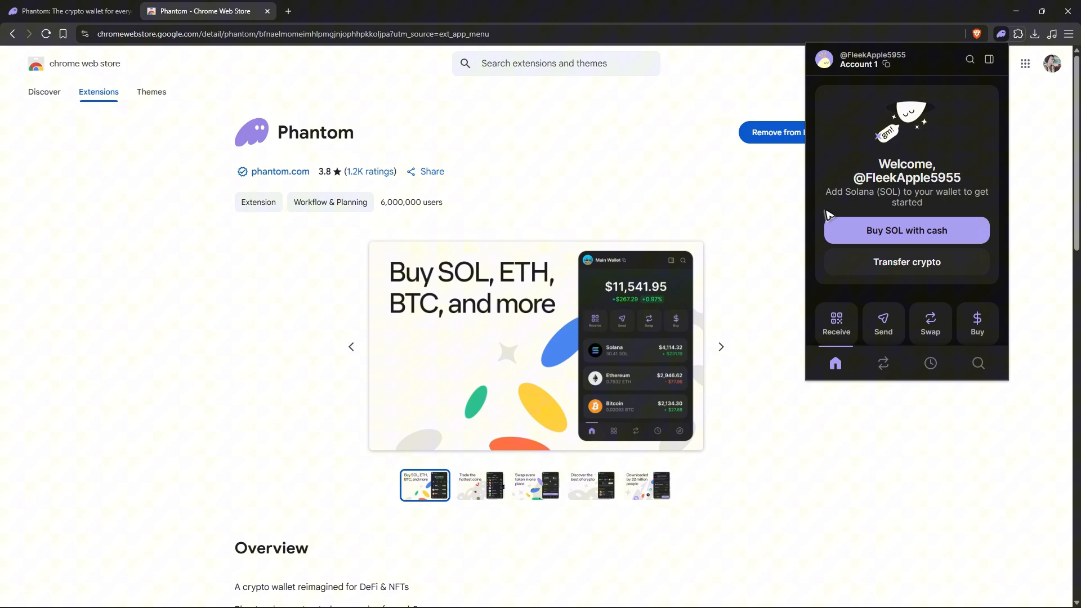
{"action": "mouse_move", "coordinate": [838, 218]}
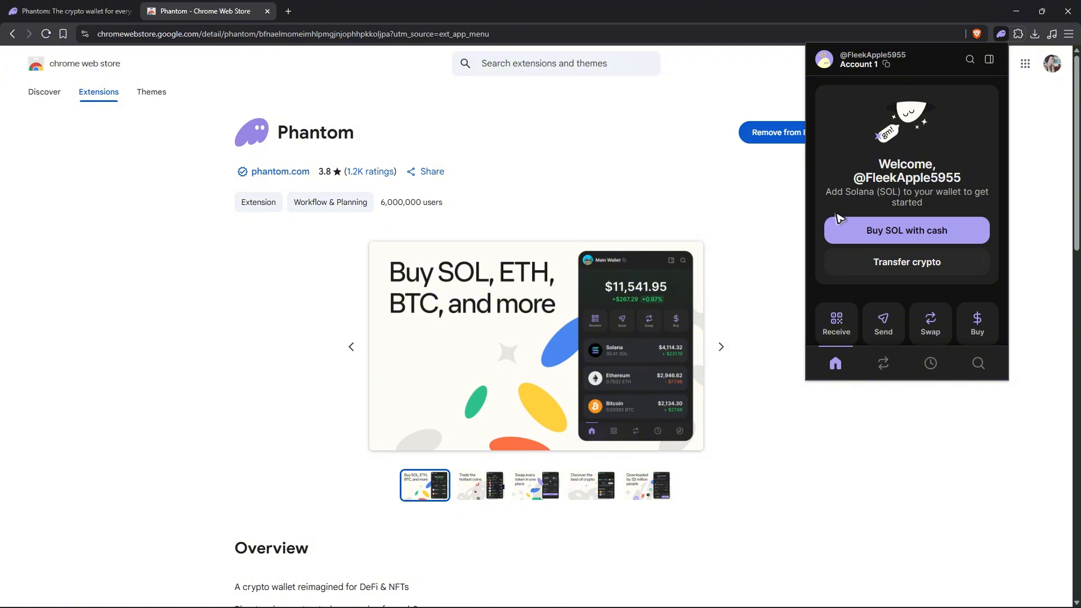
{"action": "mouse_move", "coordinate": [954, 269]}
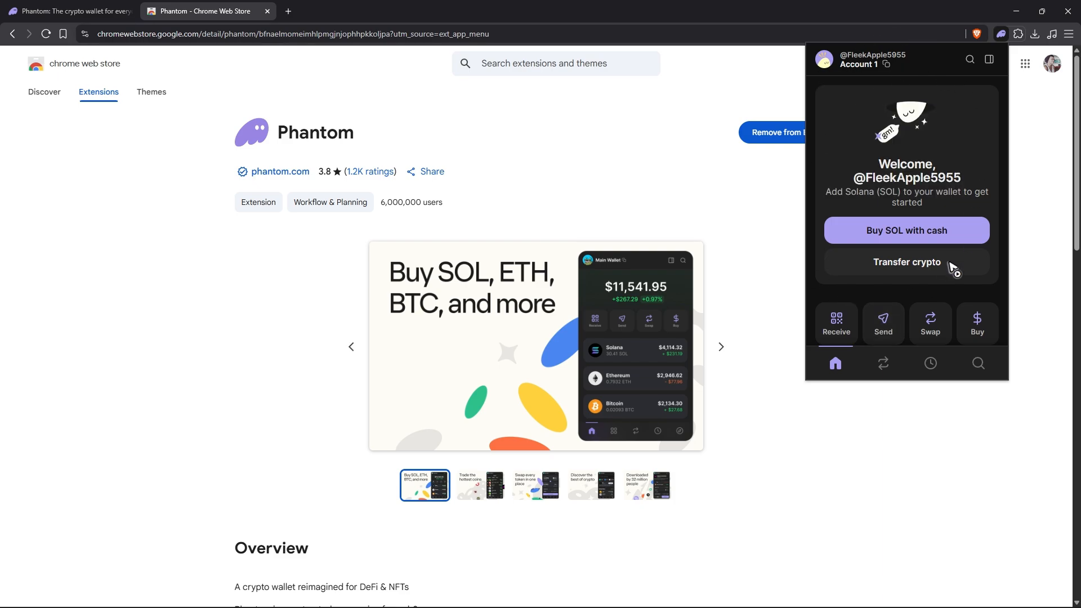
{"action": "mouse_move", "coordinate": [945, 205]}
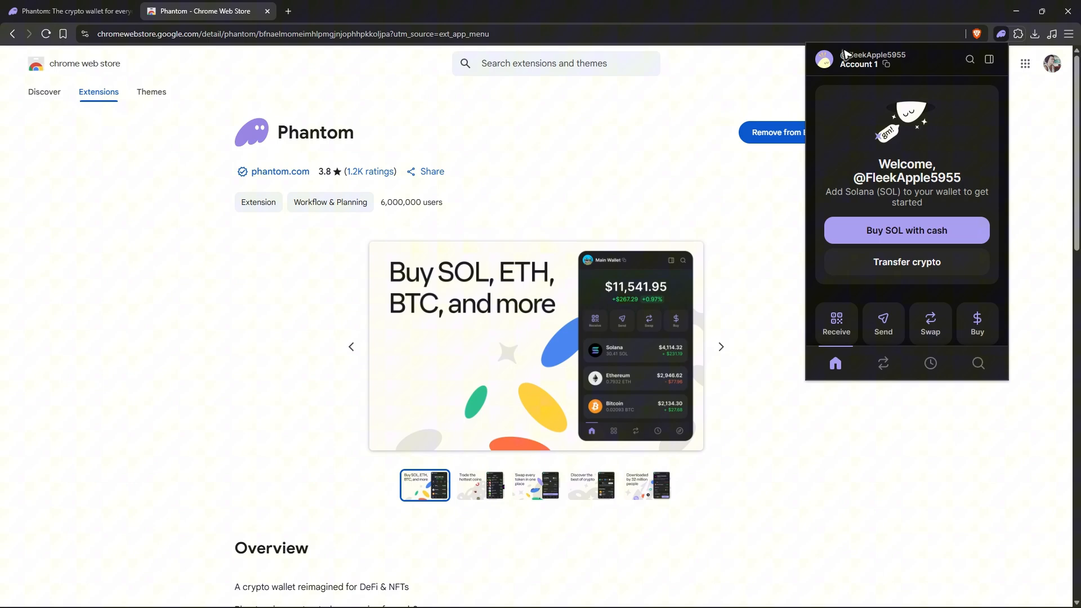
{"action": "mouse_move", "coordinate": [910, 153]}
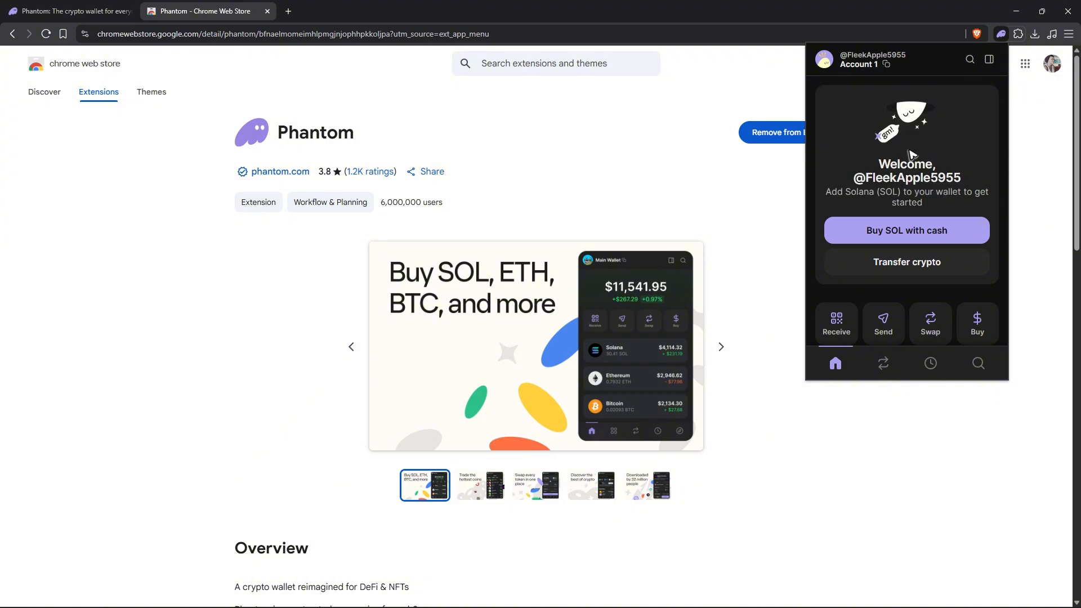
{"action": "mouse_move", "coordinate": [978, 369]}
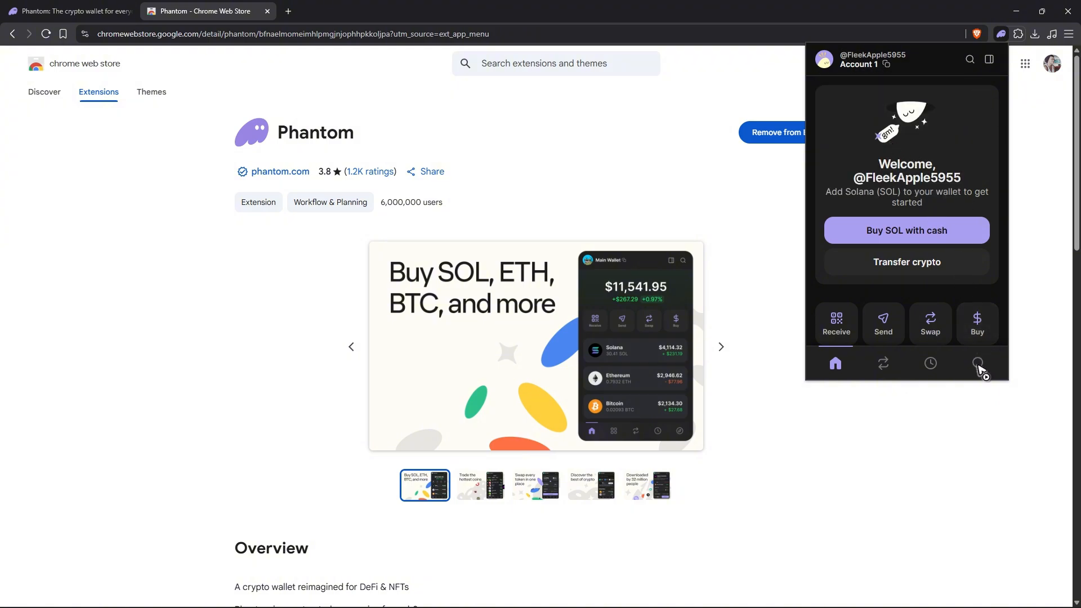
{"action": "mouse_move", "coordinate": [979, 365]}
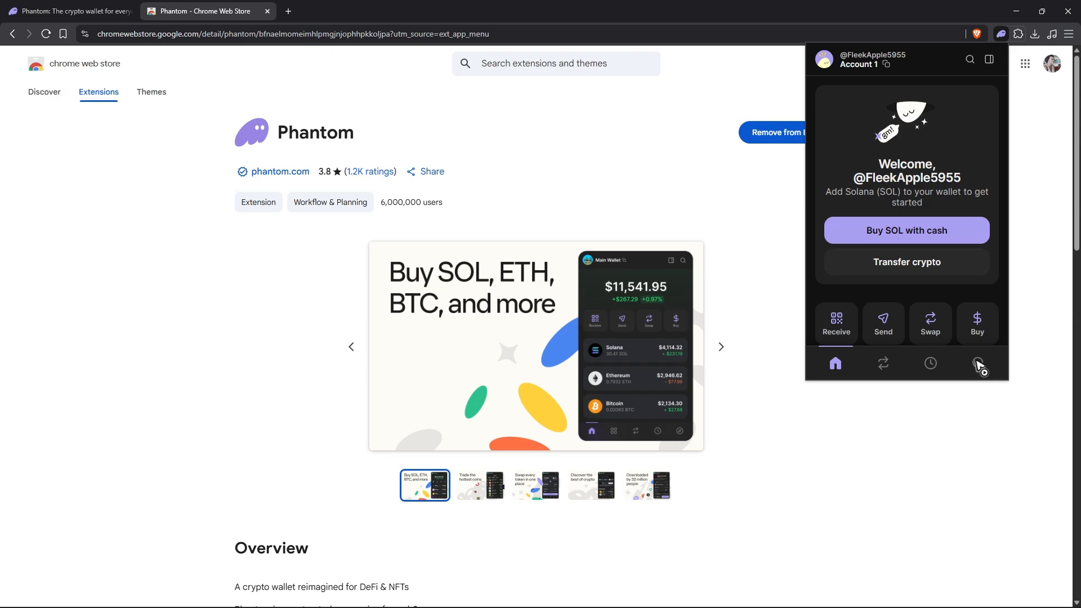
Find 'pump' in Phantom's explore search and launch pump.fun in a new tab.
{"action": "left_click", "coordinate": [979, 364]}
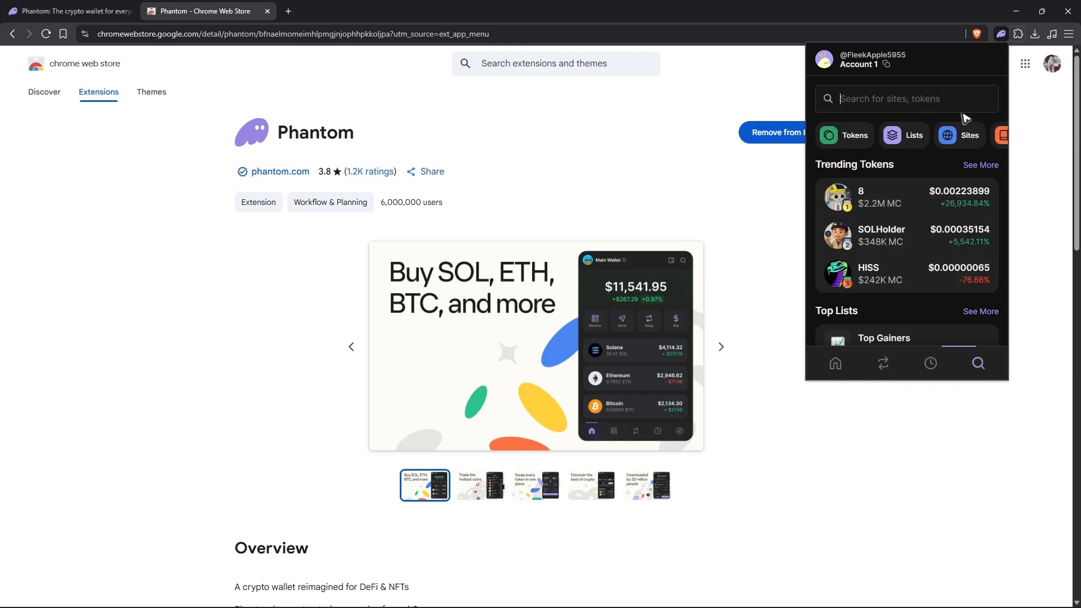
{"action": "type", "text": "pump"}
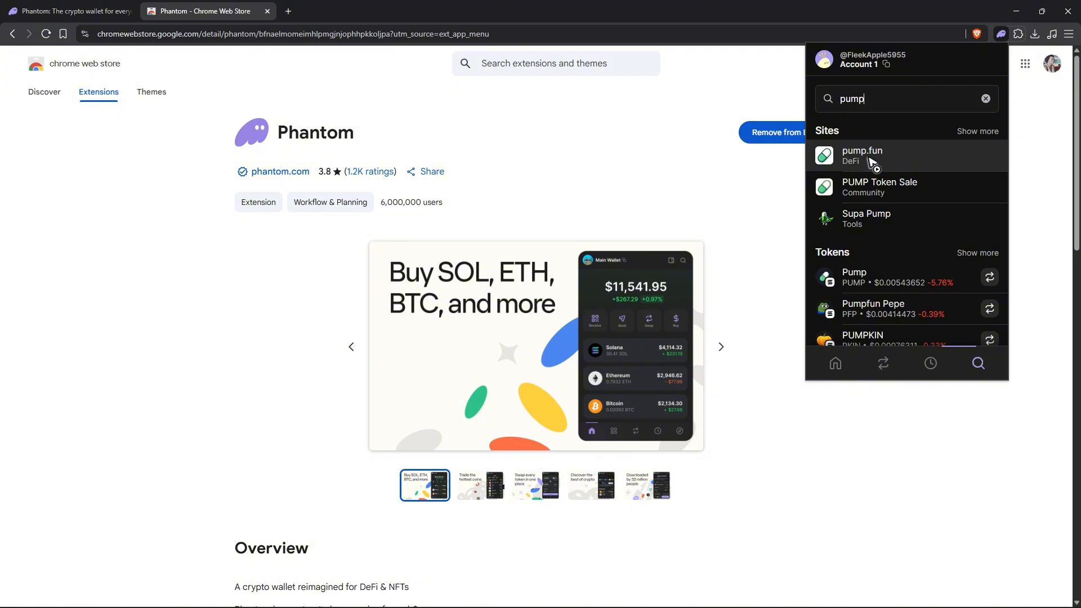
{"action": "left_click", "coordinate": [861, 156]}
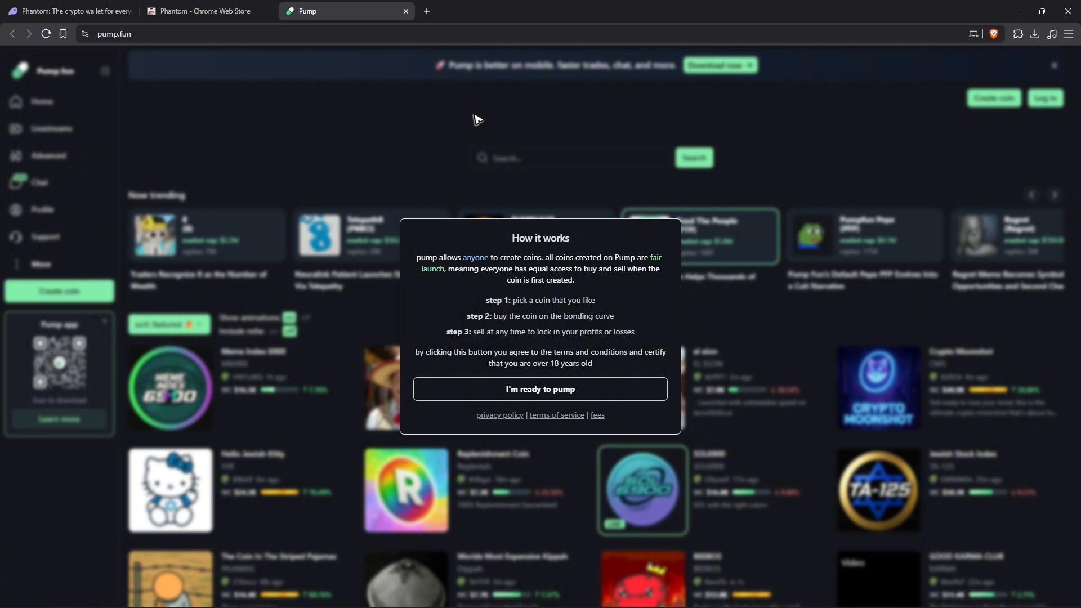
{"action": "left_click", "coordinate": [207, 11]}
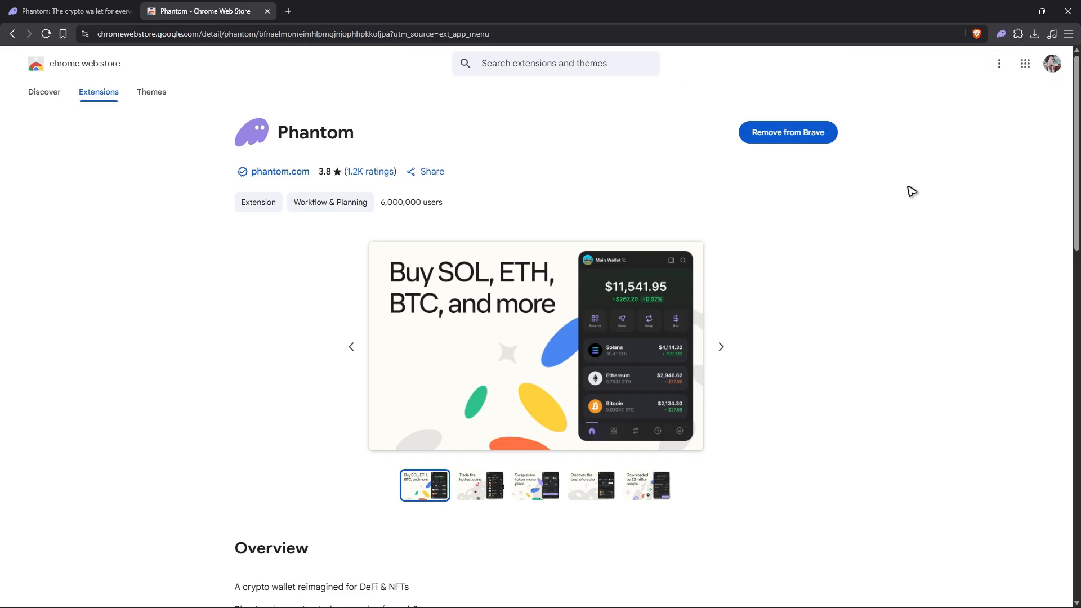
{"action": "left_click", "coordinate": [1000, 32]}
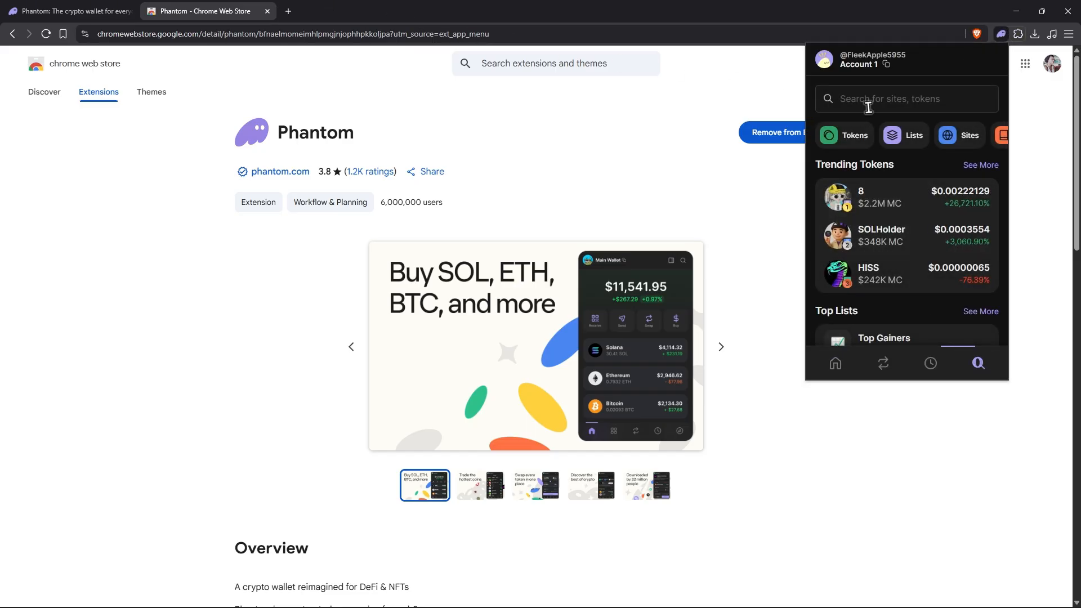
{"action": "type", "text": "pump"}
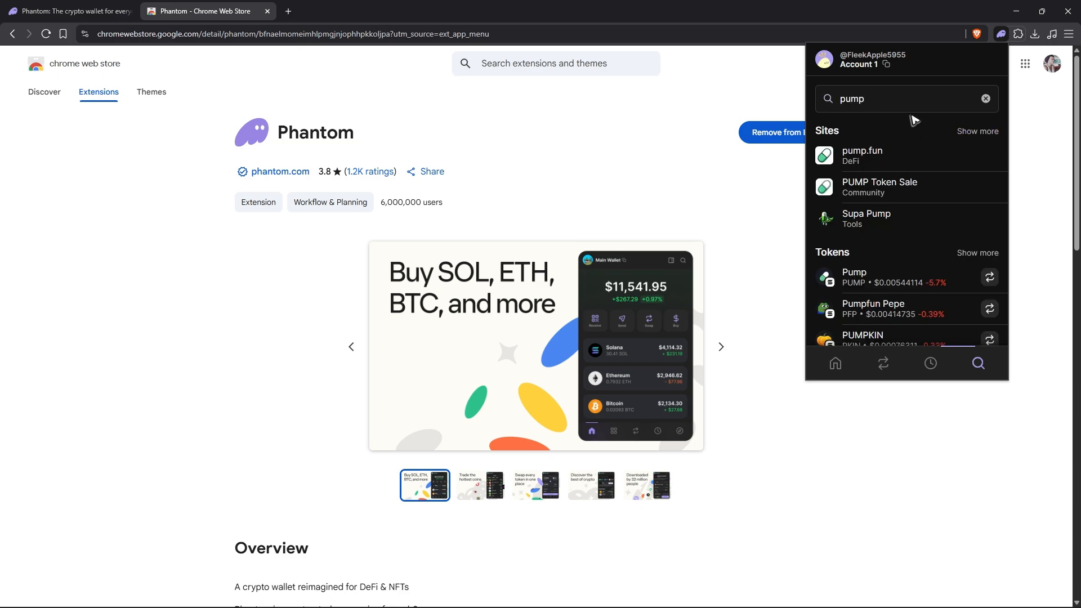
{"action": "mouse_move", "coordinate": [910, 173]}
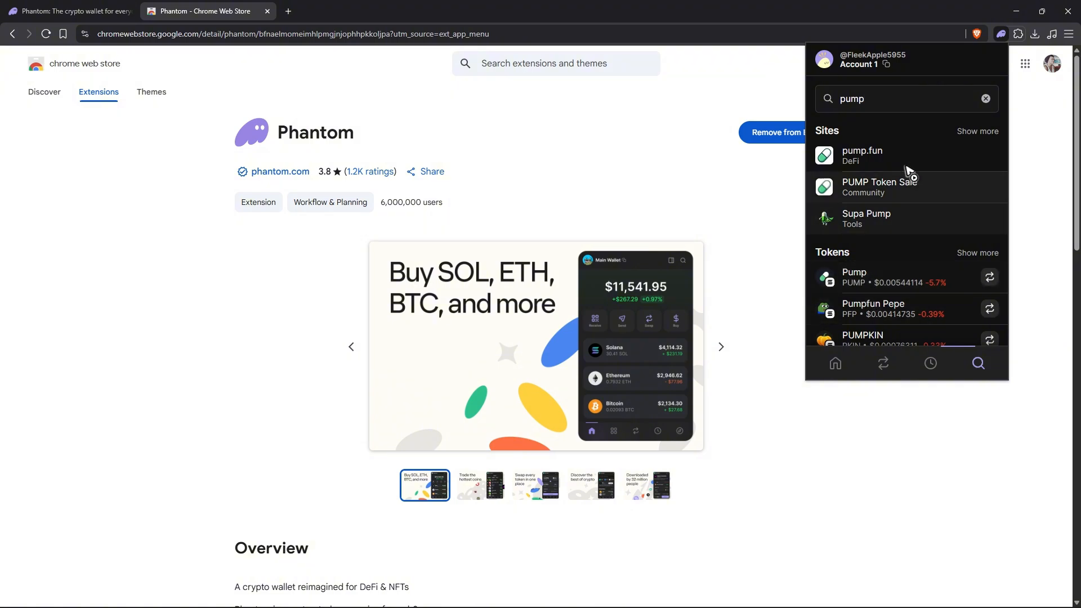
{"action": "mouse_move", "coordinate": [832, 136]}
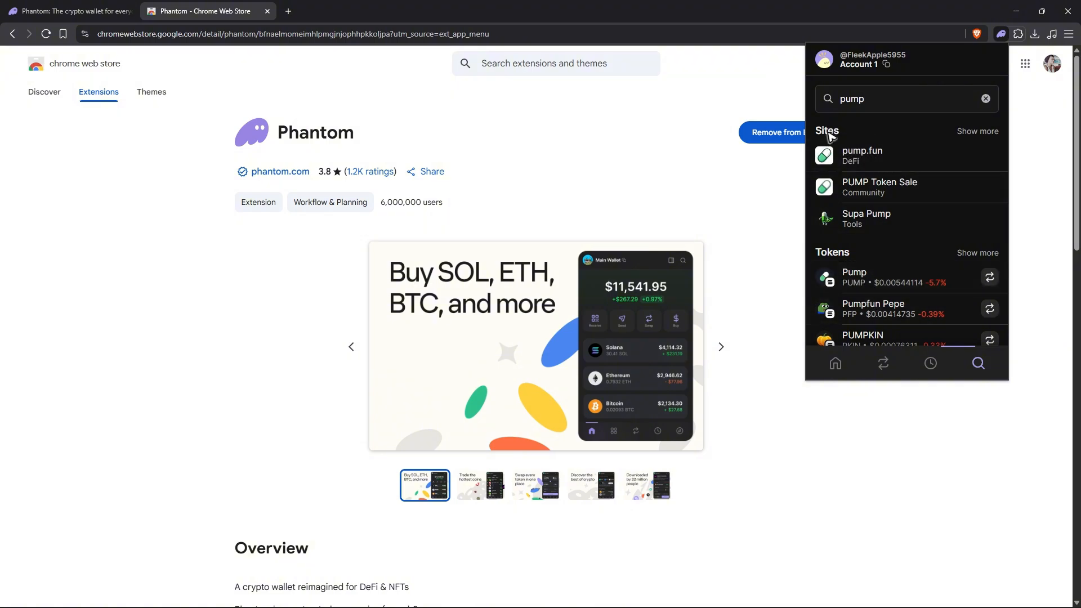
{"action": "left_click", "coordinate": [862, 154]}
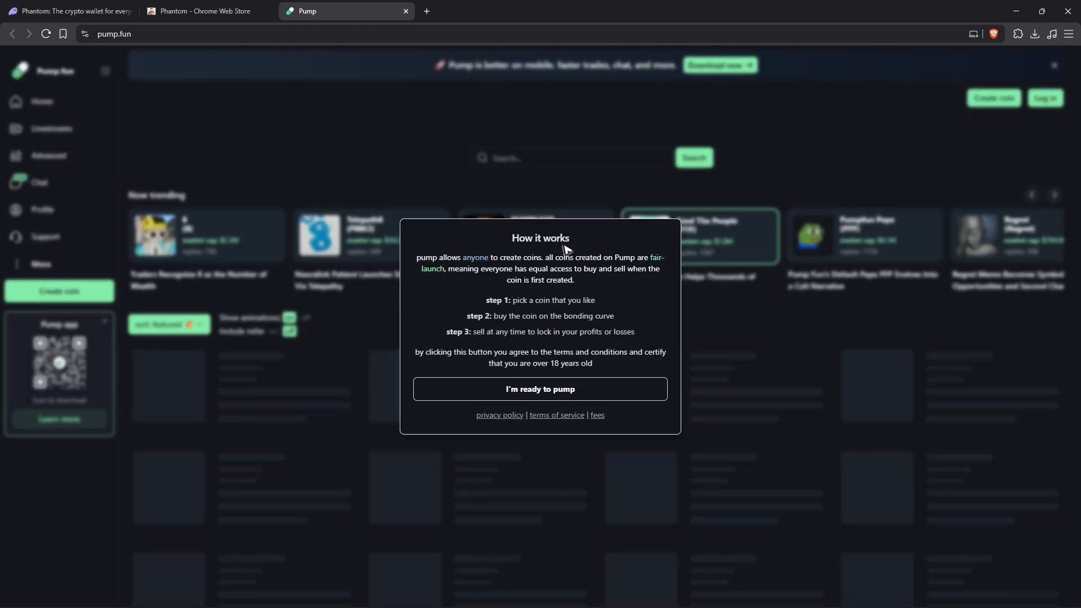
Accept the How it works notice, connect Phantom to pump.fun, and start editing the profile bio.
{"action": "left_click", "coordinate": [540, 388]}
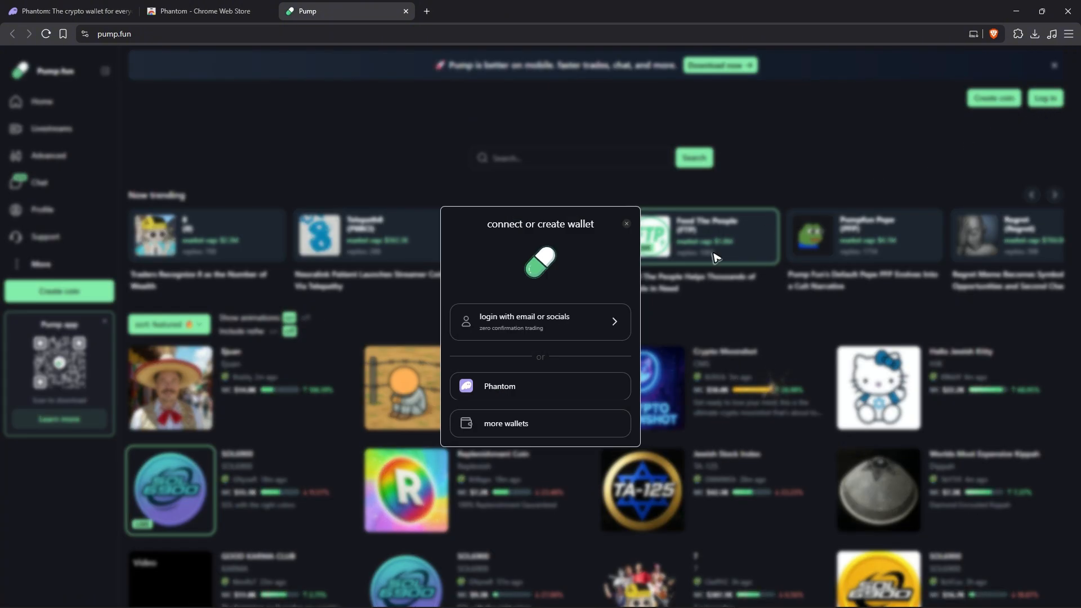
{"action": "mouse_move", "coordinate": [545, 394]}
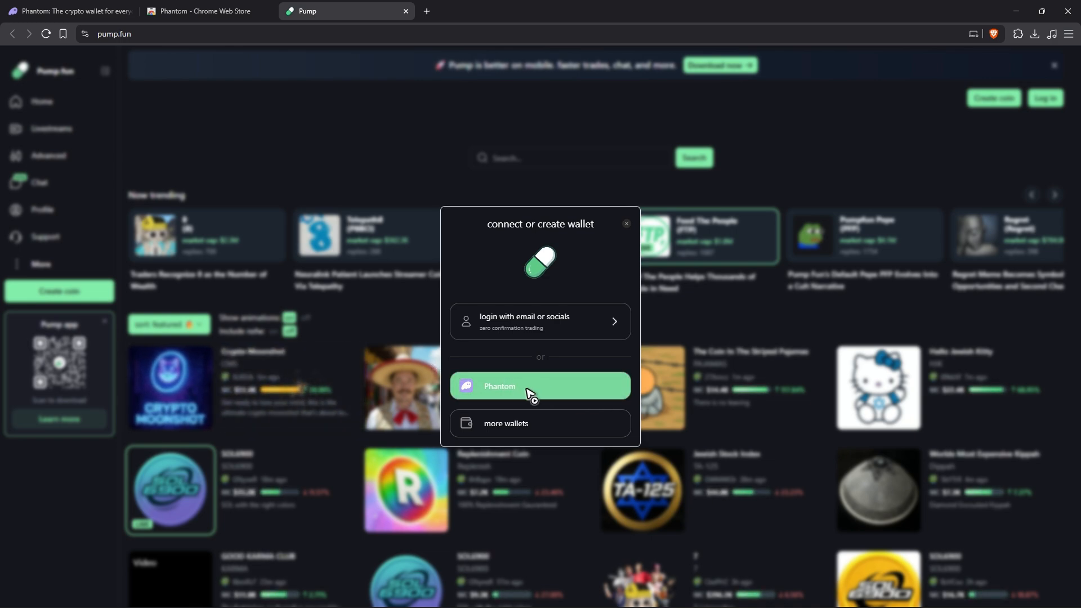
{"action": "left_click", "coordinate": [539, 385]}
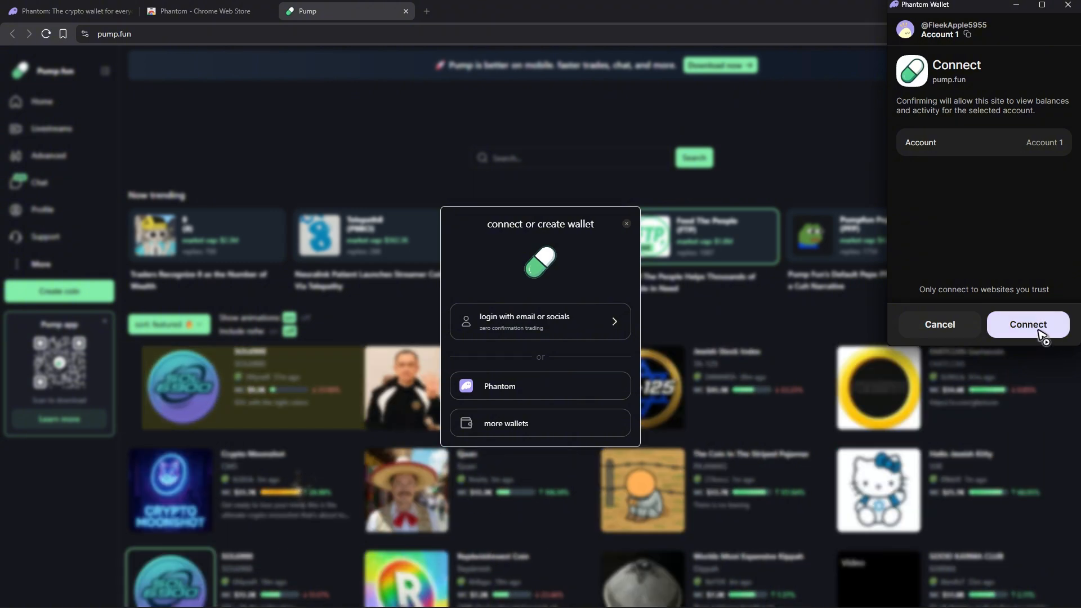
{"action": "left_click", "coordinate": [1027, 325]}
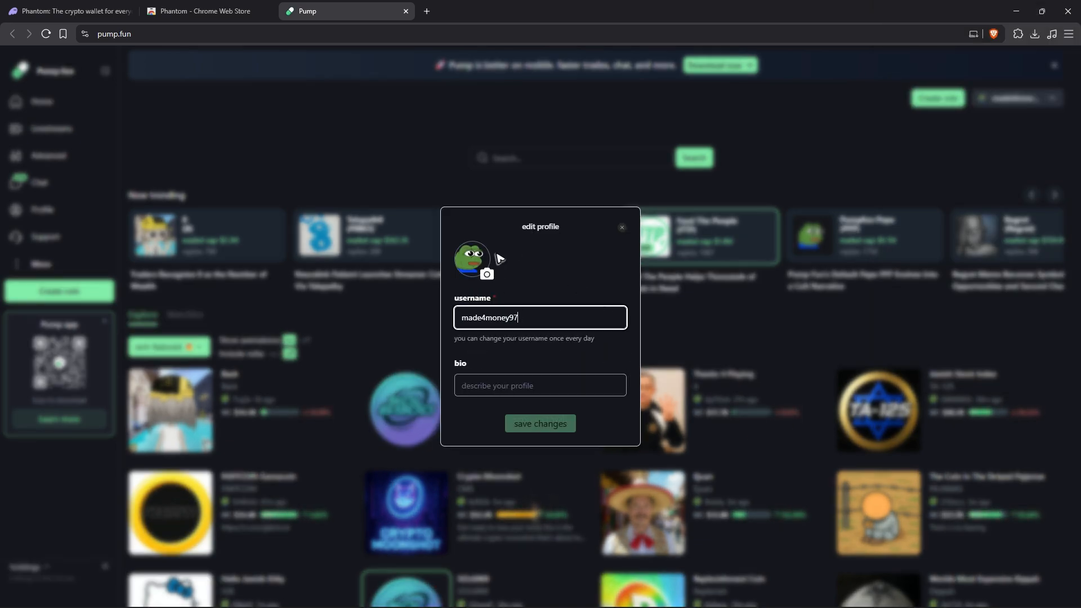
{"action": "left_click", "coordinate": [540, 386]}
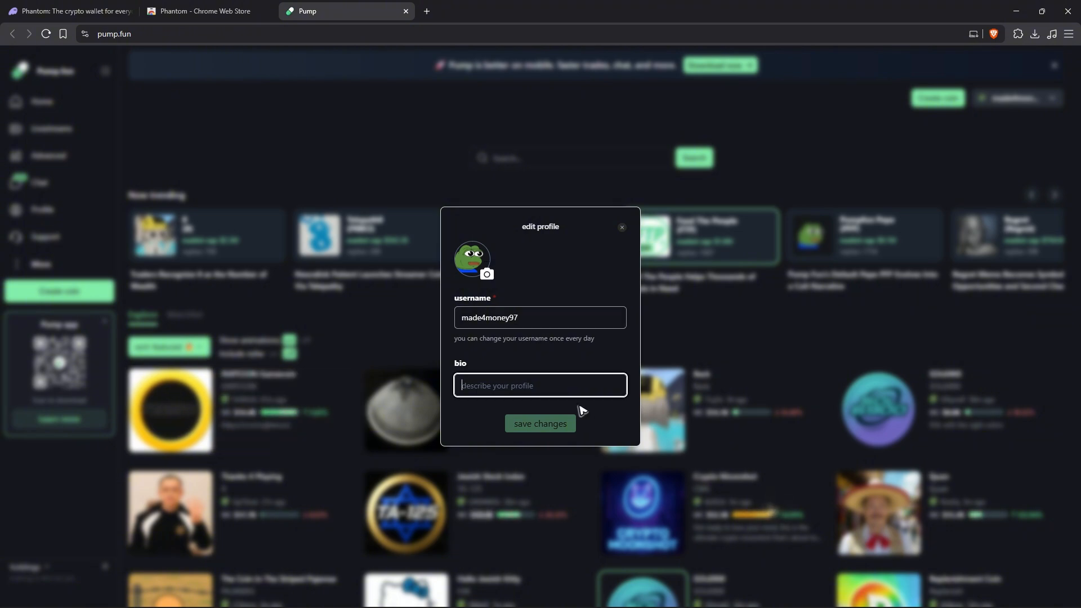